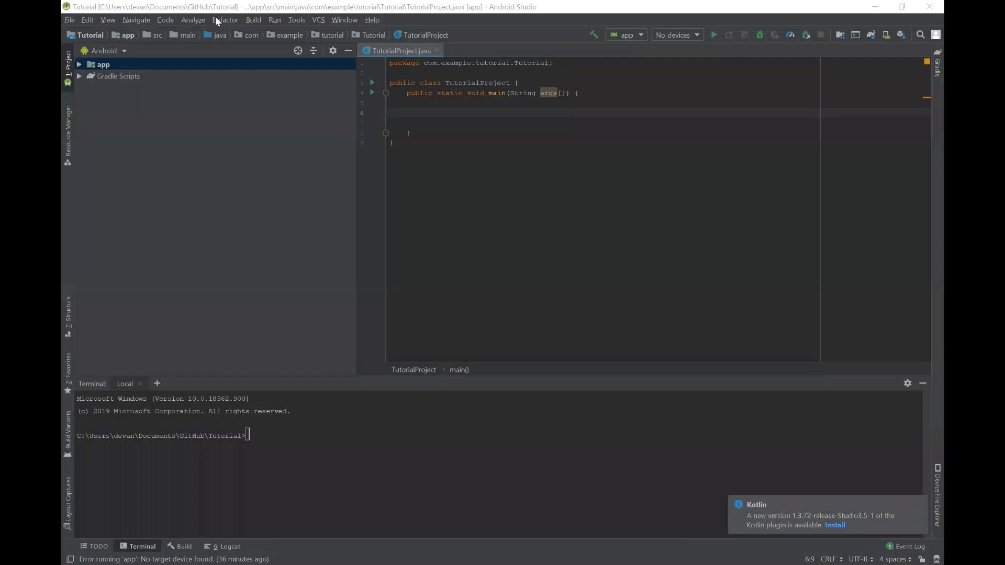
{"action": "mouse_move", "coordinate": [213, 263]}
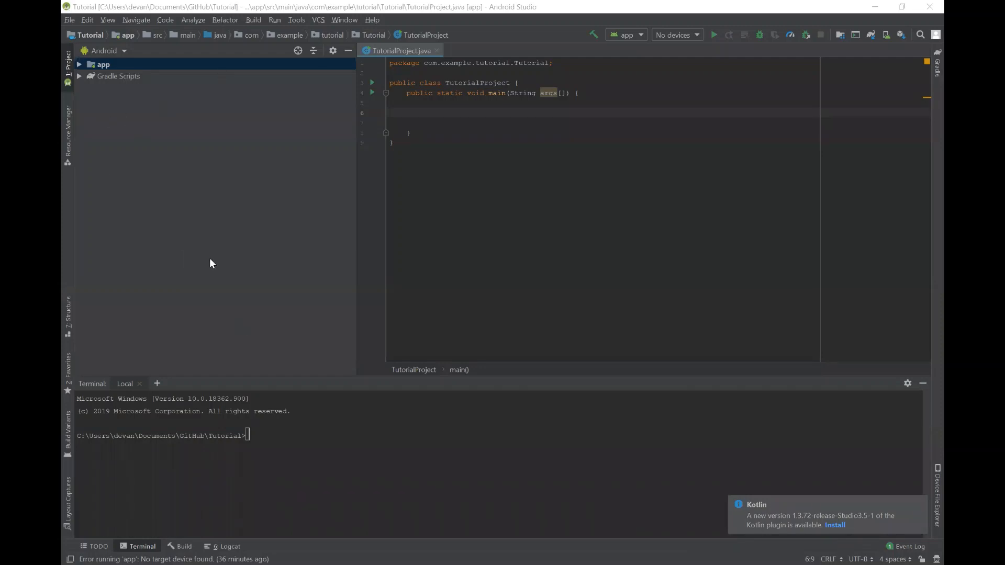
{"action": "mouse_move", "coordinate": [436, 274]}
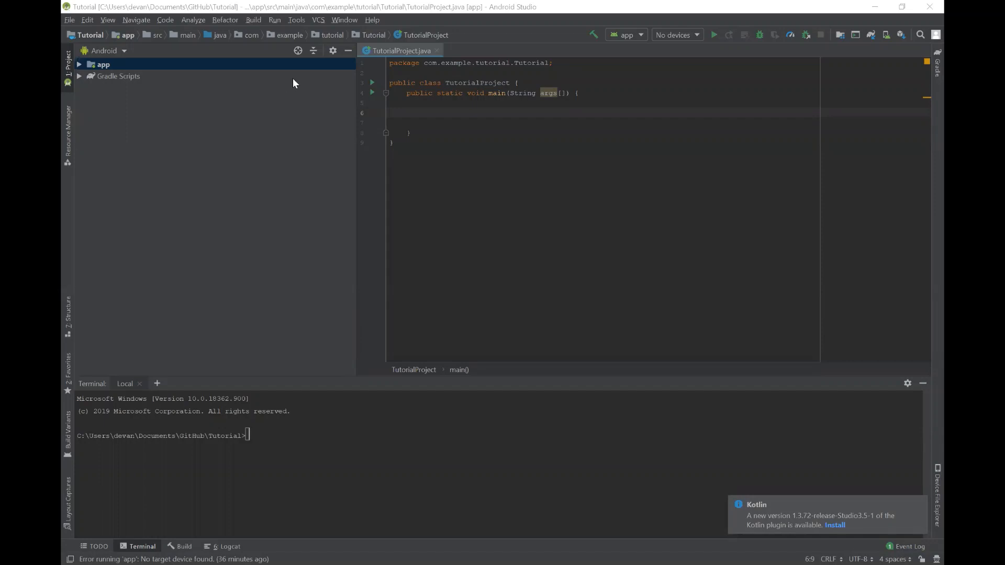
{"action": "mouse_move", "coordinate": [490, 108]}
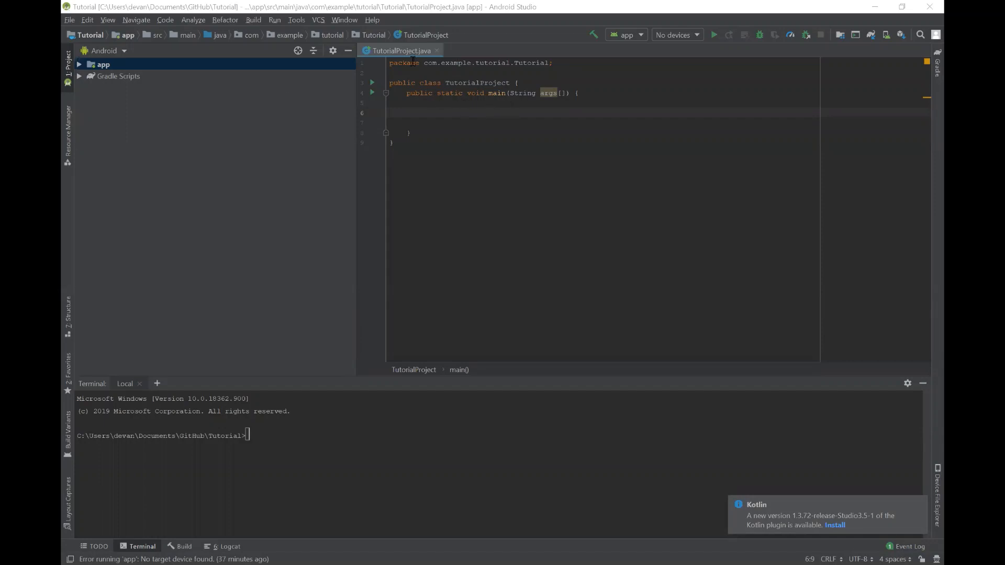
- Place the cursor inside the empty main method body to start adding blank lines
{"action": "left_click", "coordinate": [471, 62]}
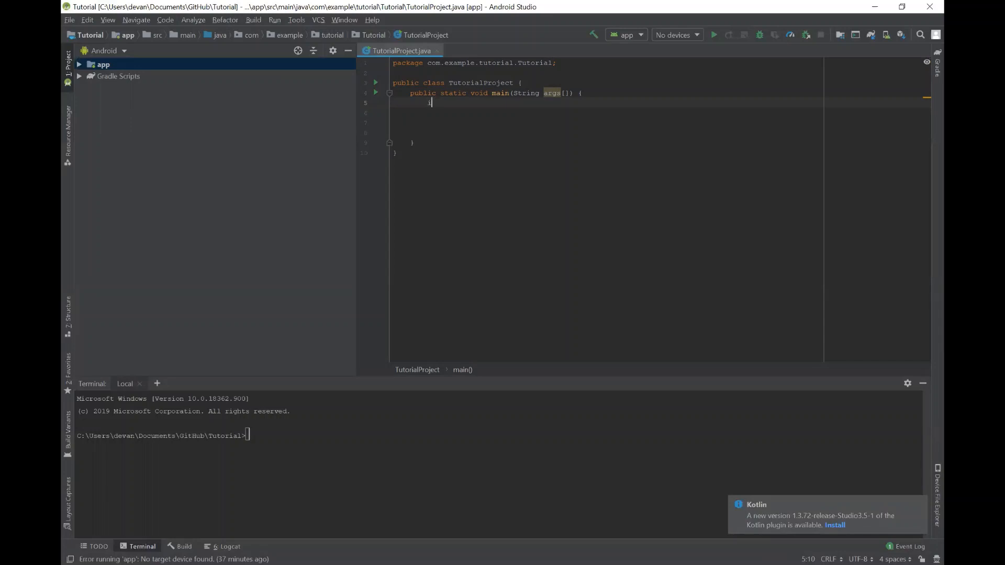
- Declare int firstNumber = 5 and int secondNumber = 10 inside main
{"action": "type", "text": "int"}
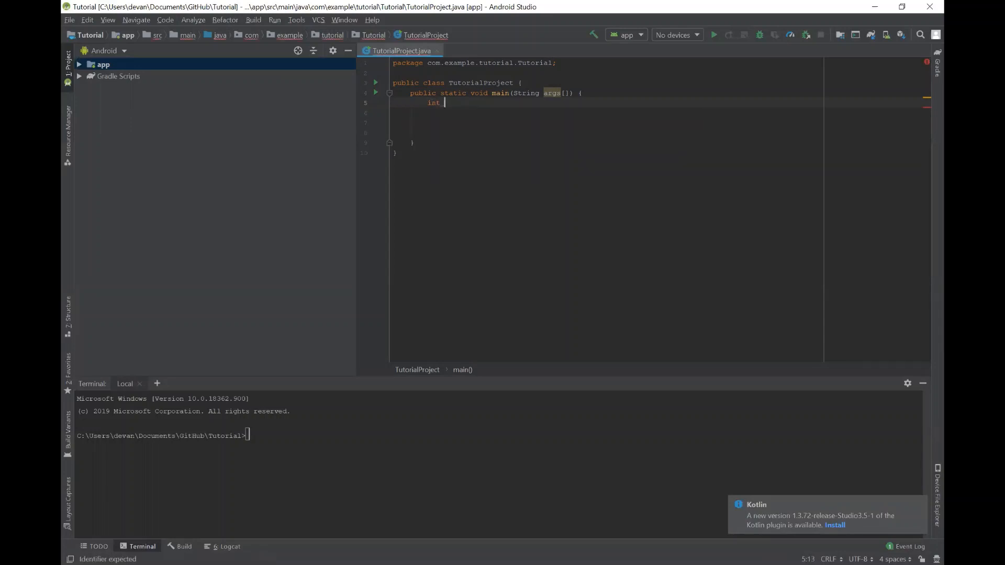
{"action": "type", "text": "firstNumber"}
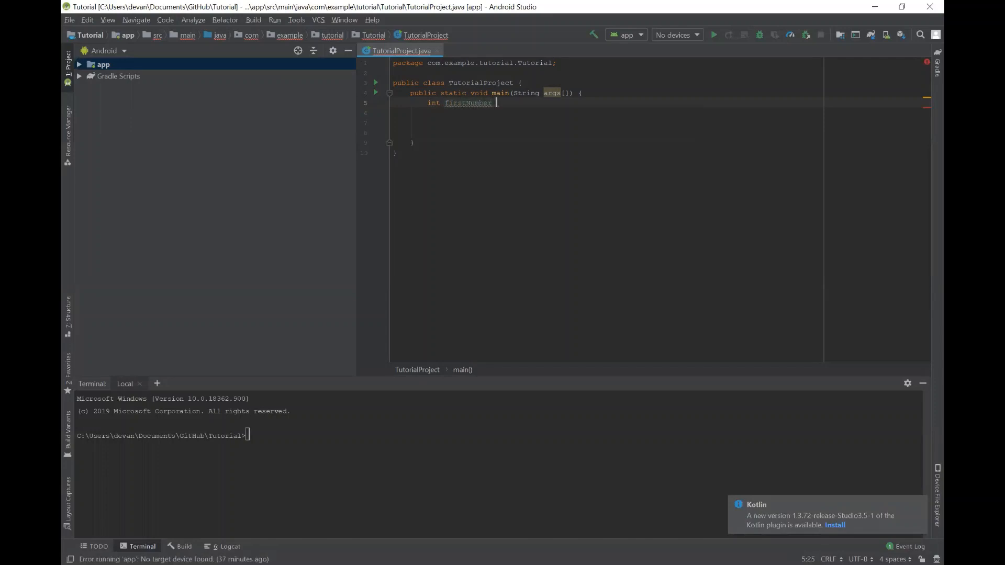
{"action": "type", "text": "= 5;"}
{"action": "left_click", "coordinate": [606, 113]}
{"action": "type", "text": "int secondNumber"}
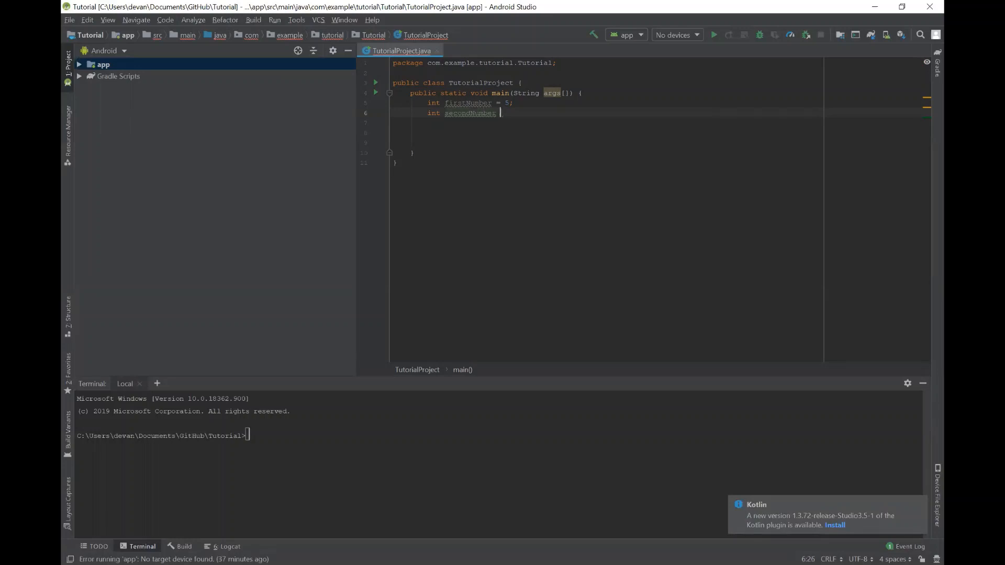
{"action": "type", "text": "= 10;"}
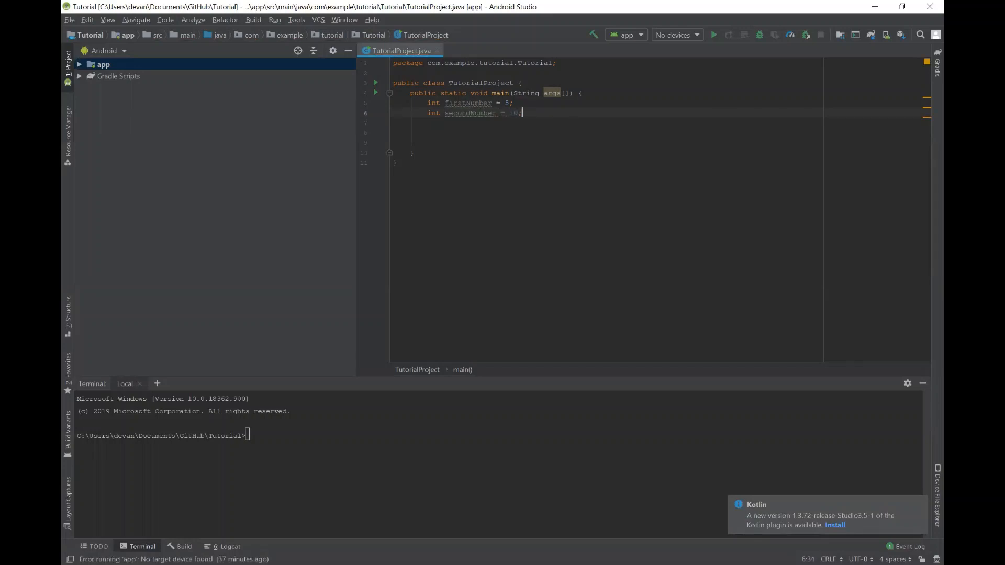
{"action": "type", "text": "int answer;"}
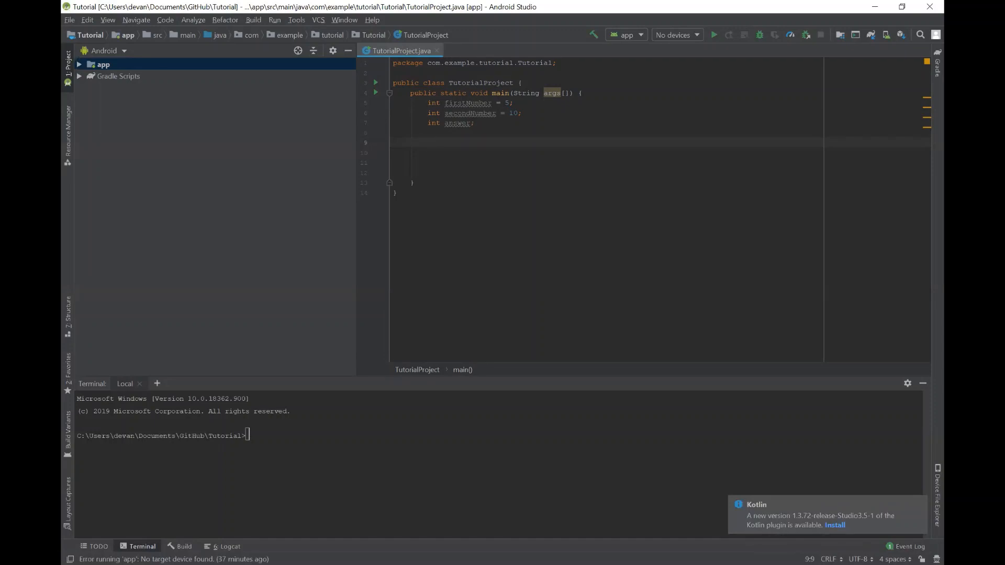
- Declare int answer and assign answer = firstNumber + secondNumber
{"action": "type", "text": "answer"}
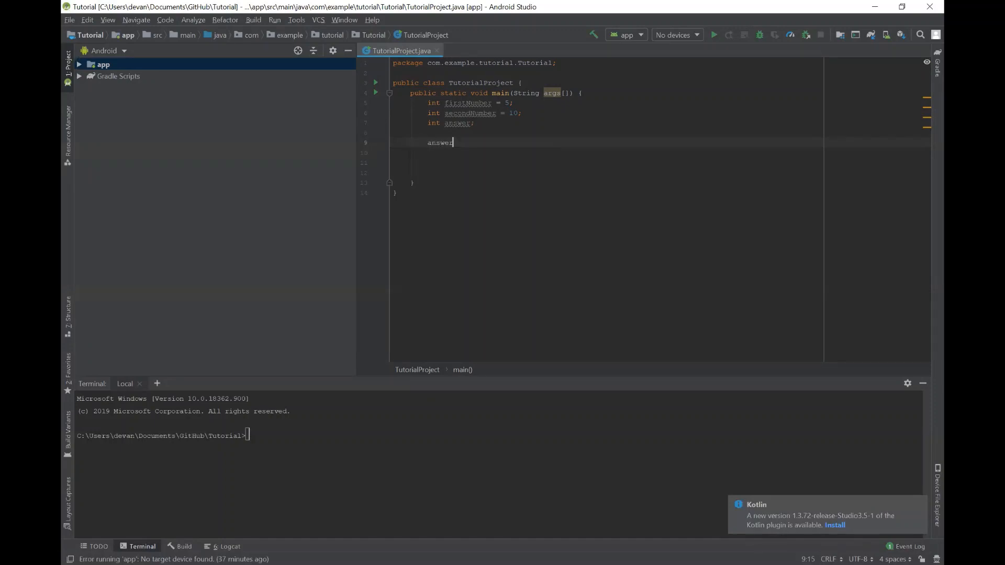
{"action": "type", "text": "="}
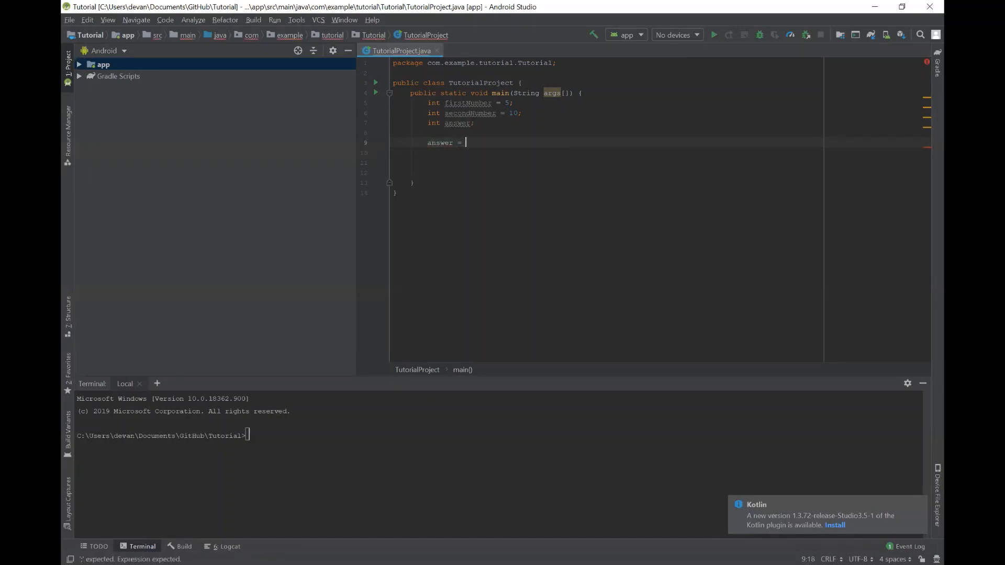
{"action": "type", "text": "firstNumber"}
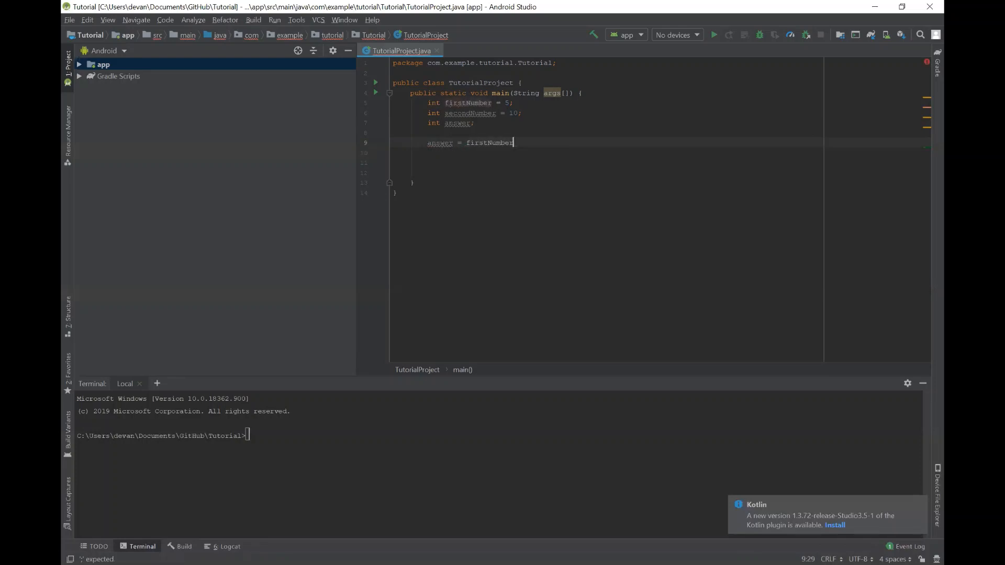
{"action": "type", "text": "+ secondNumber;"}
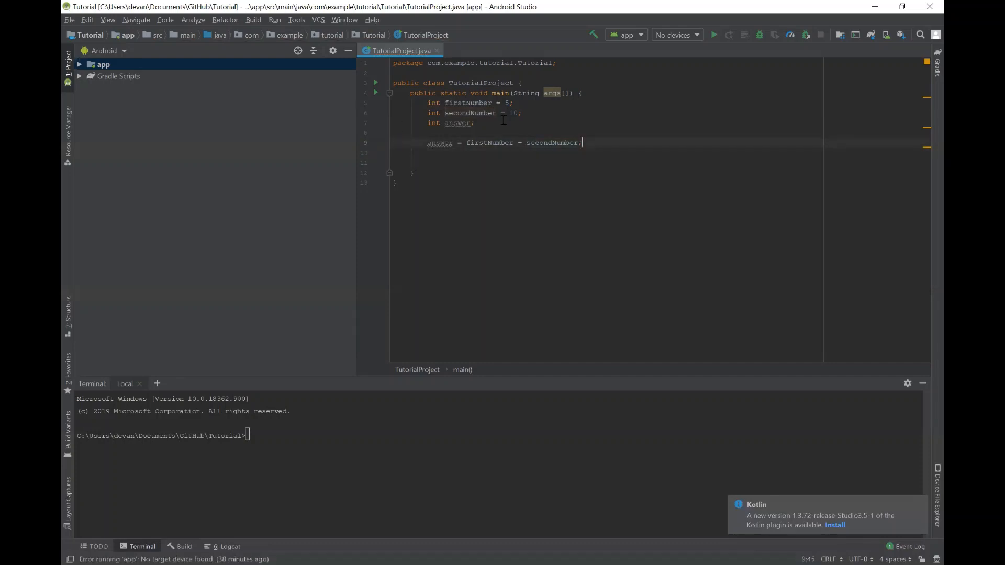
{"action": "left_click", "coordinate": [506, 102]}
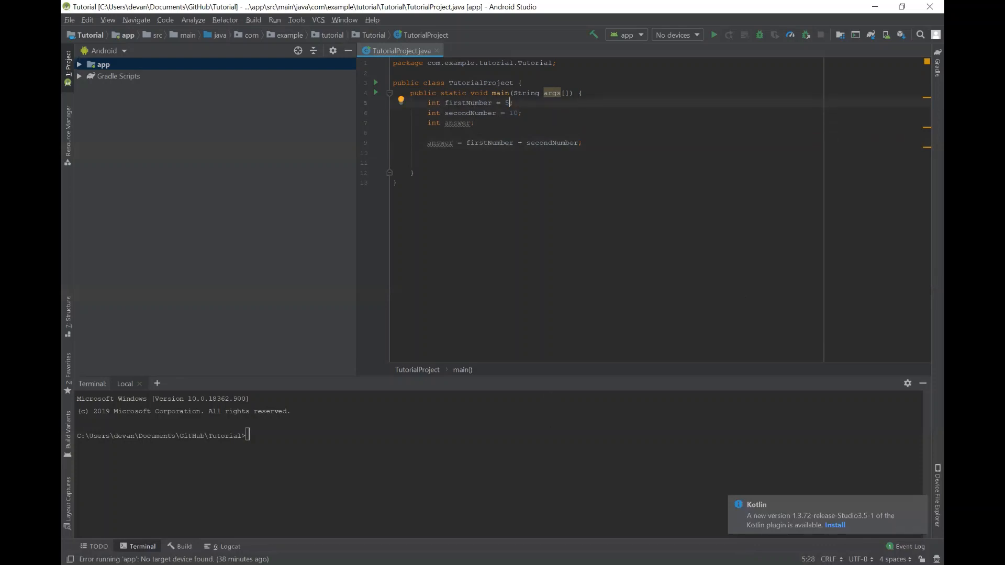
{"action": "mouse_move", "coordinate": [556, 79]}
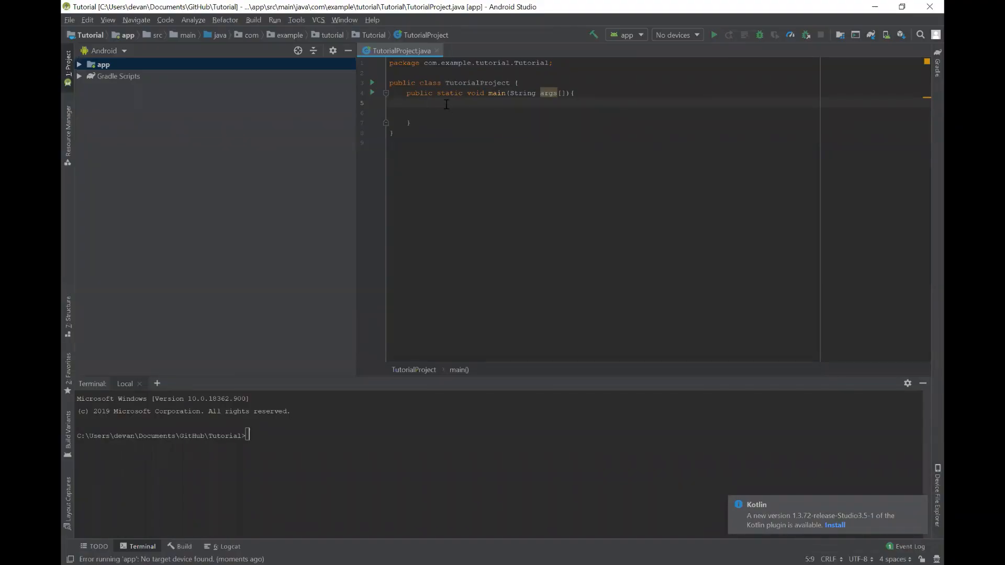
- Declare double firstNumber = 2.03 and double secondNumber = 18.172 inside main
{"action": "left_click", "coordinate": [424, 103]}
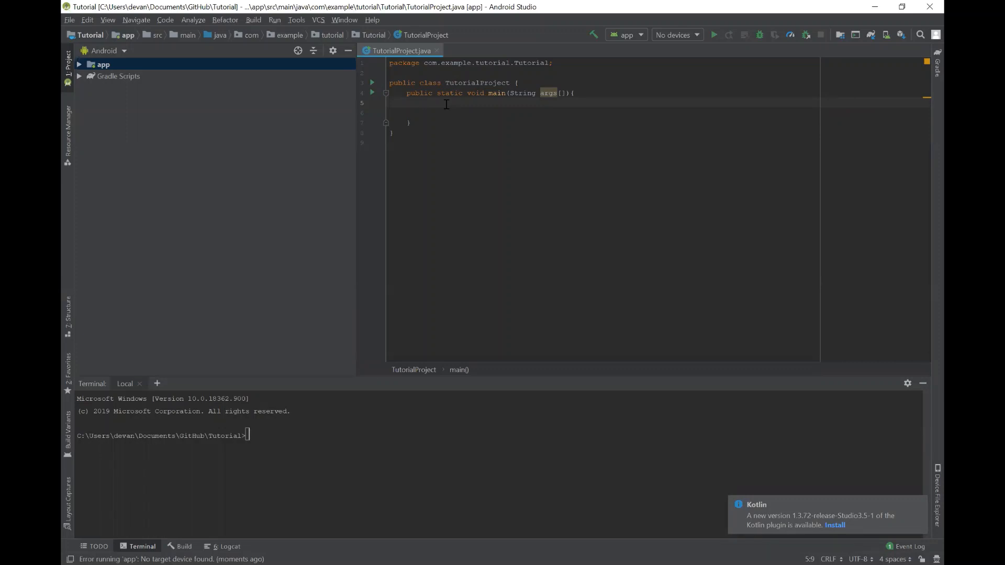
{"action": "type", "text": "double"}
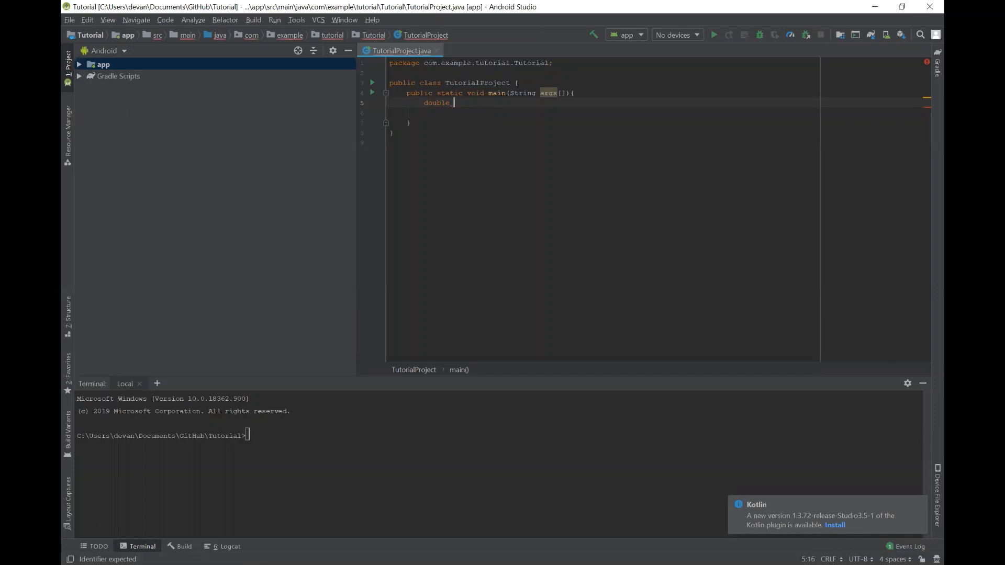
{"action": "type", "text": "firstNumber = 2."}
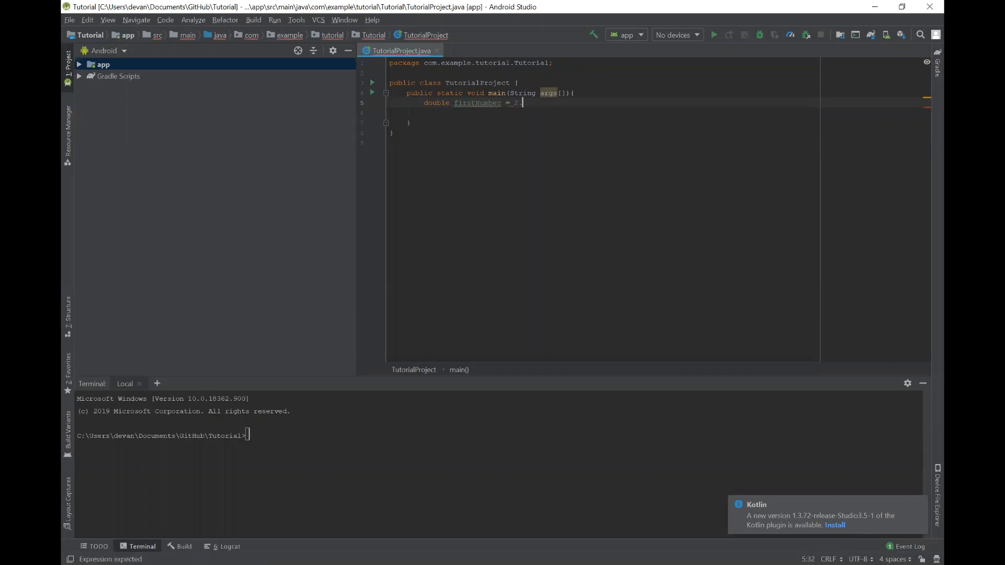
{"action": "type", "text": "03;"}
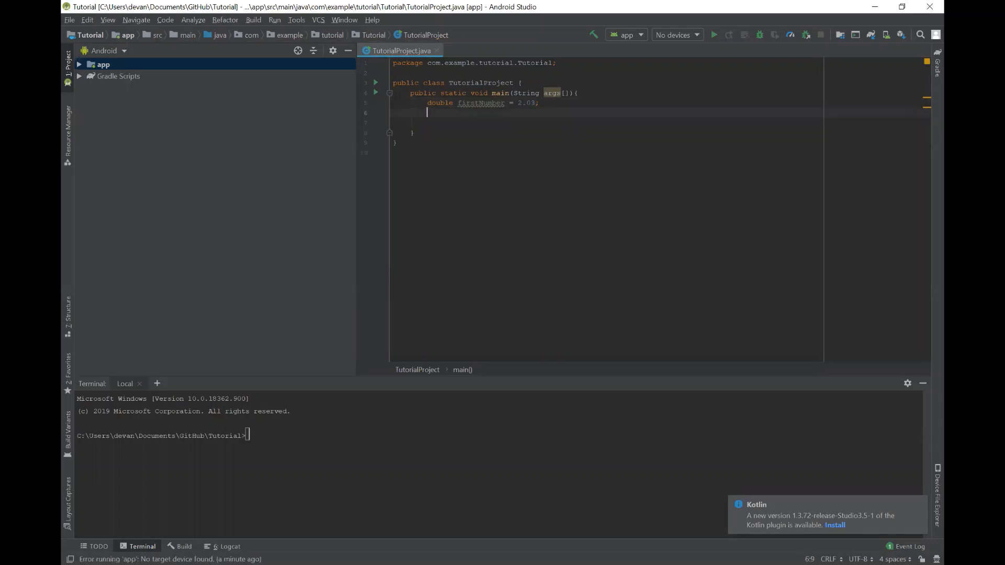
{"action": "type", "text": "double"}
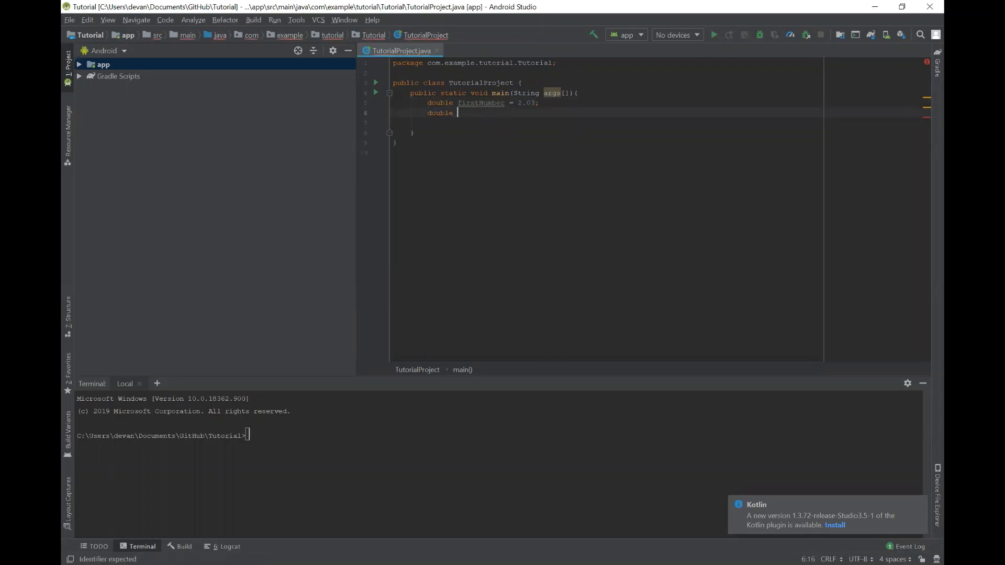
{"action": "type", "text": "secondNumber = 18."}
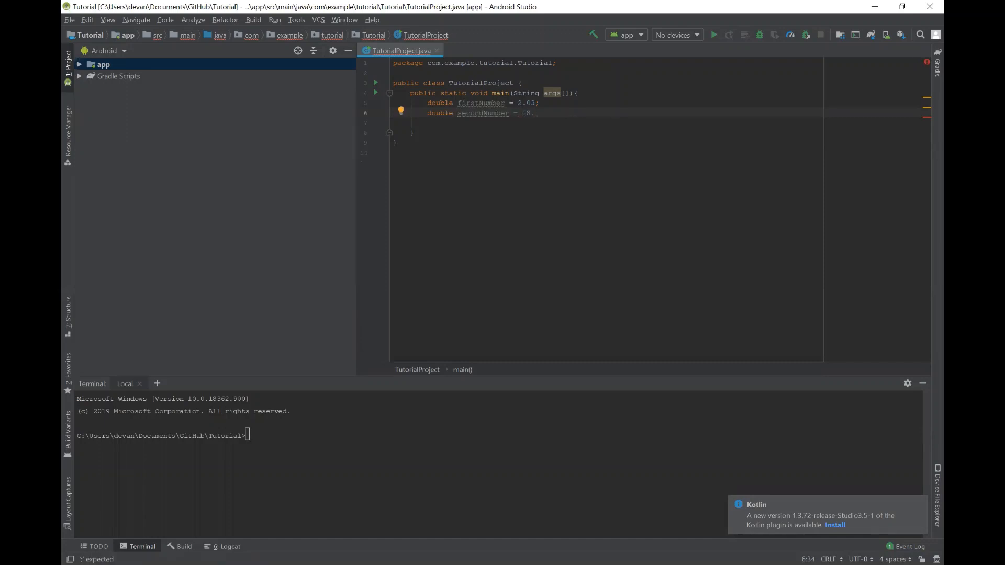
{"action": "type", "text": "172;"}
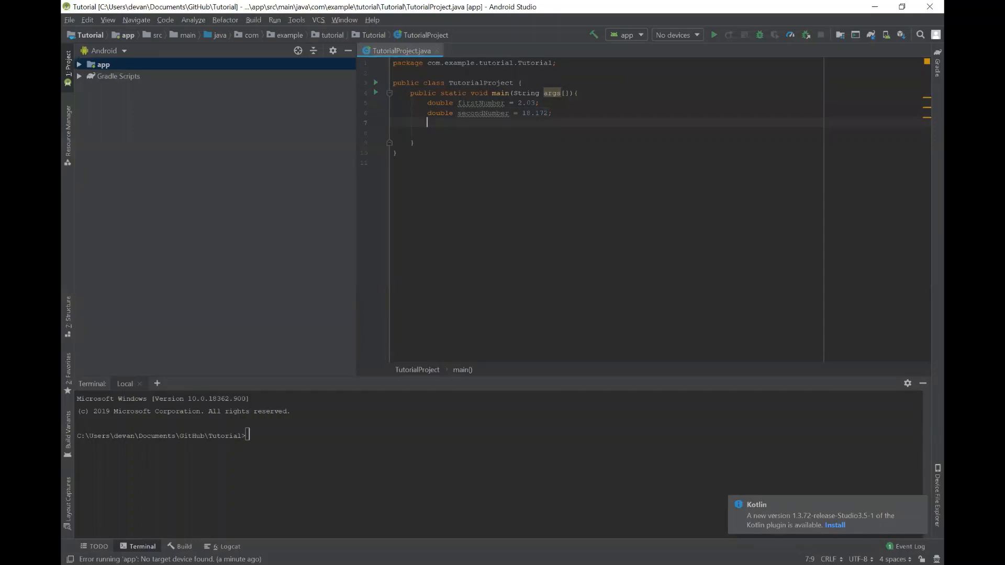
- Declare double answer, assign firstNumber + secondNumber, and begin System.out.println
{"action": "type", "text": "doub"}
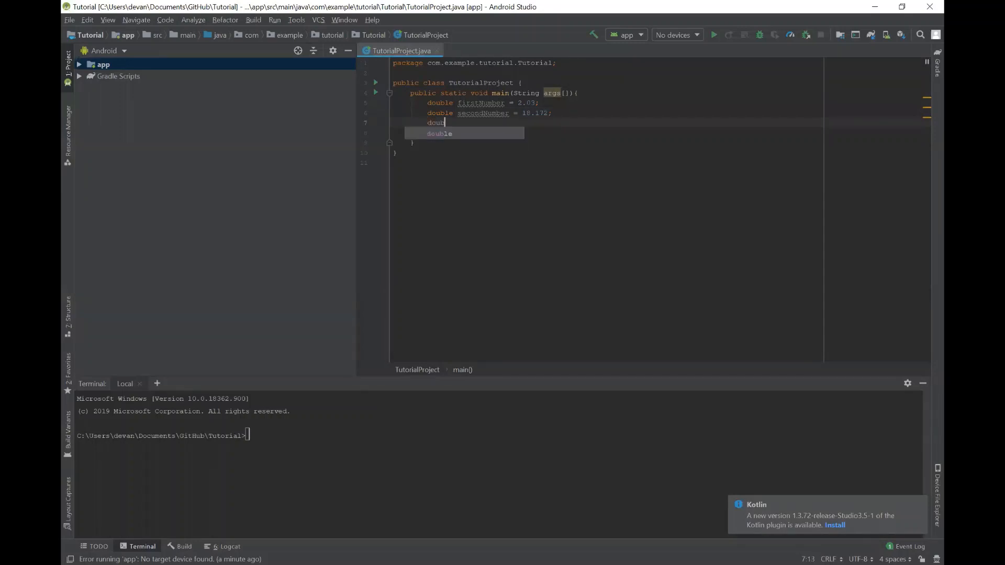
{"action": "type", "text": "answer;"}
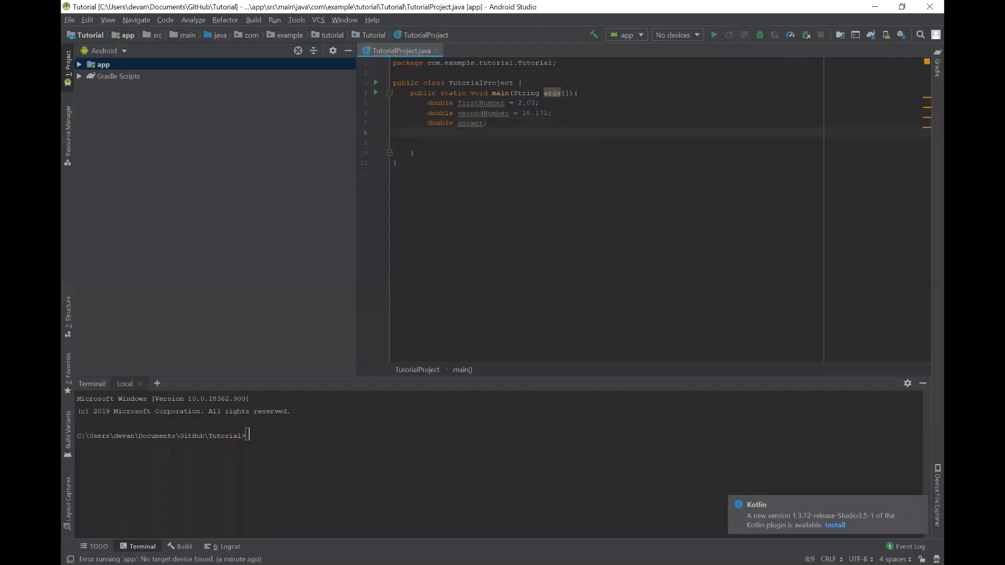
{"action": "type", "text": "as"}
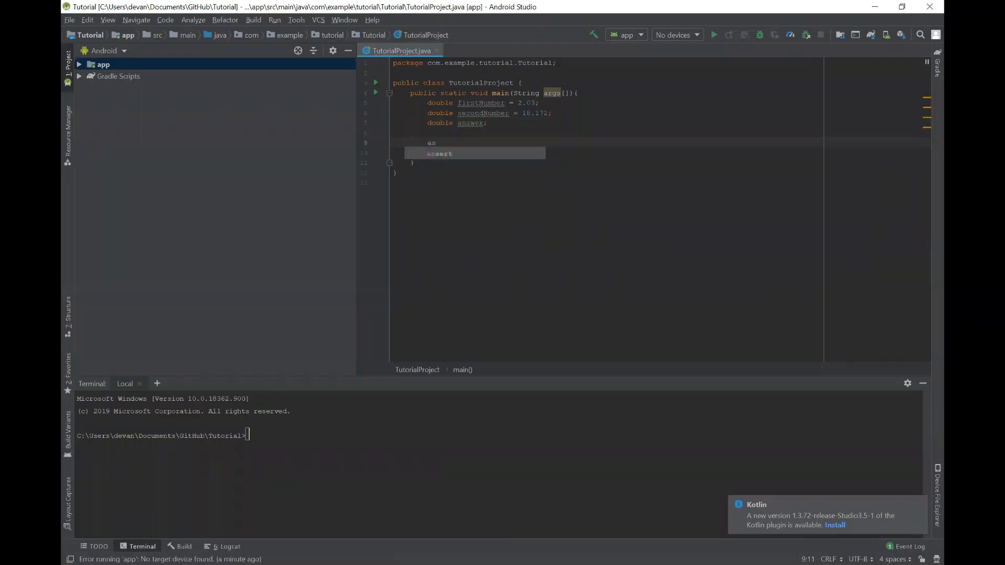
{"action": "type", "text": "nswer ="}
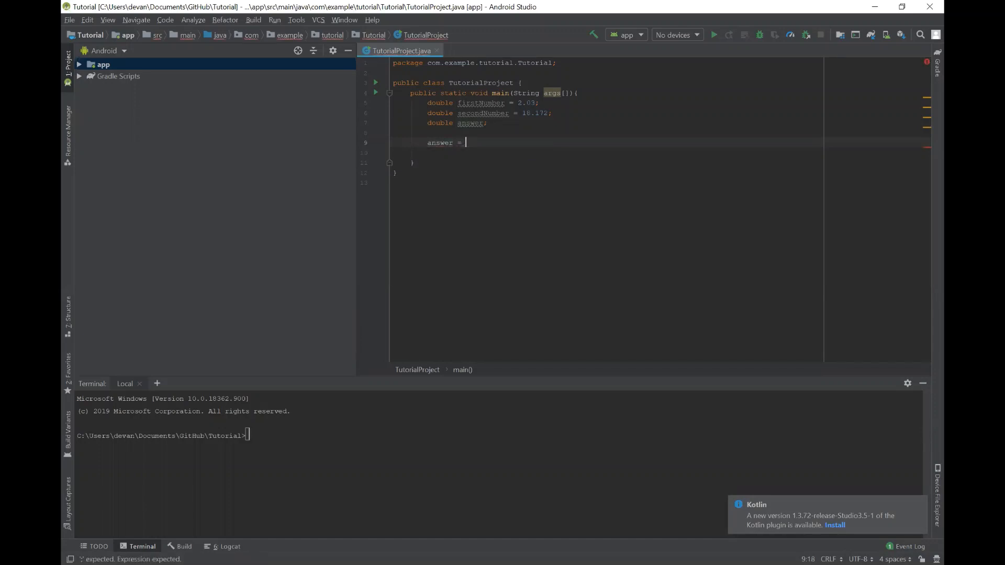
{"action": "type", "text": "firstNumber + secondNumber;"}
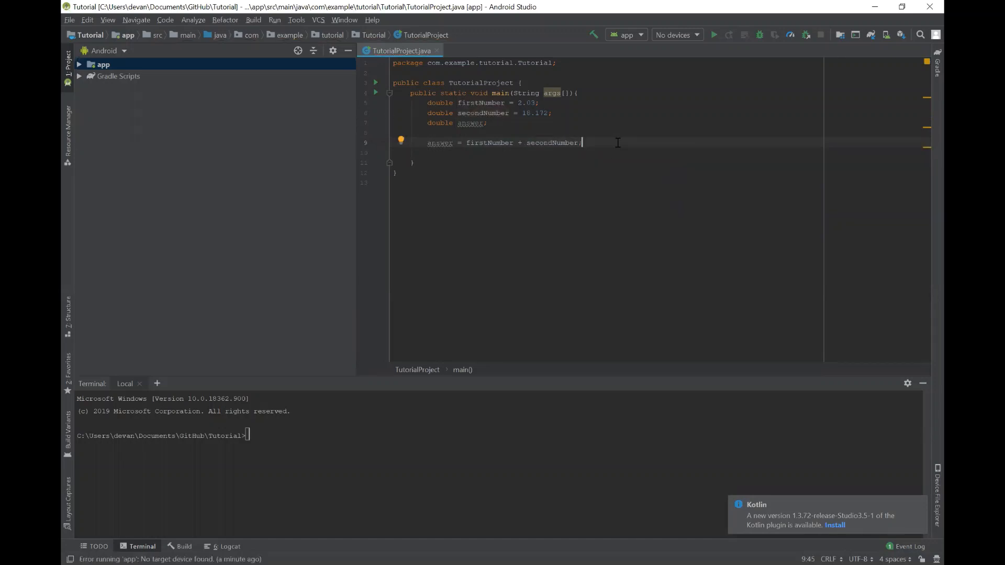
{"action": "type", "text": "System.out.println();"}
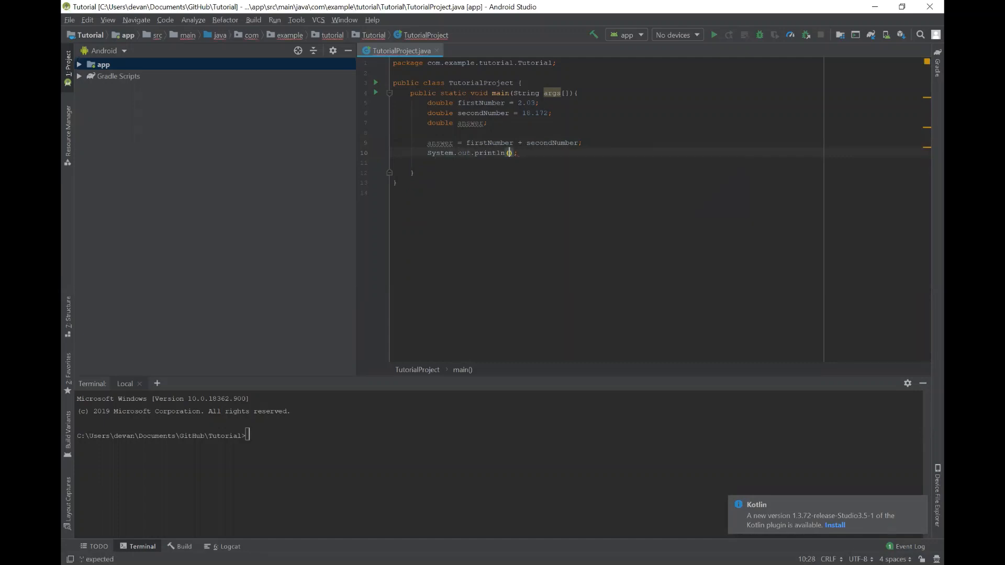
- Finish System.out.println(answer), then delete all the code to leave main empty
{"action": "type", "text": "answer"}
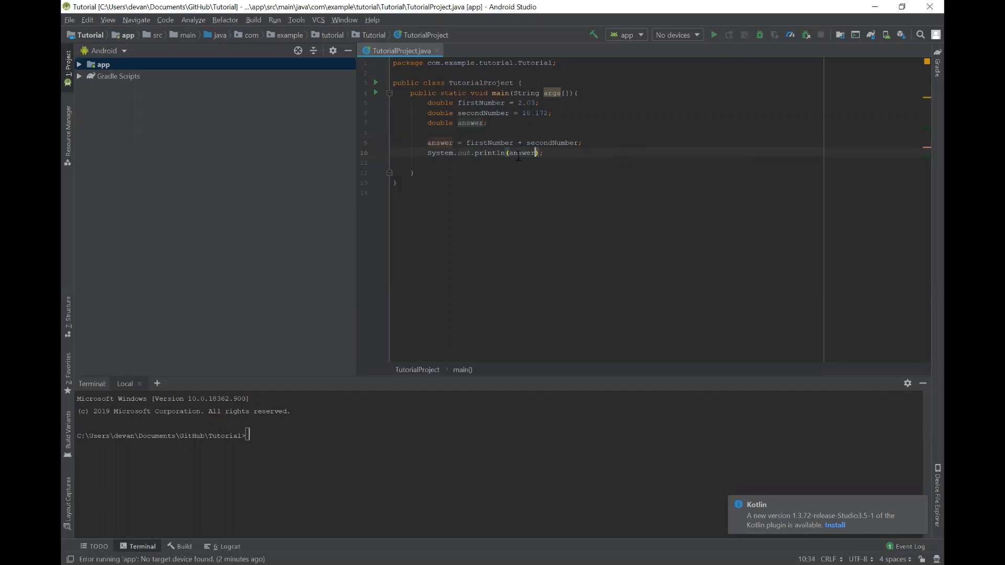
{"action": "triple_click", "coordinate": [484, 153]}
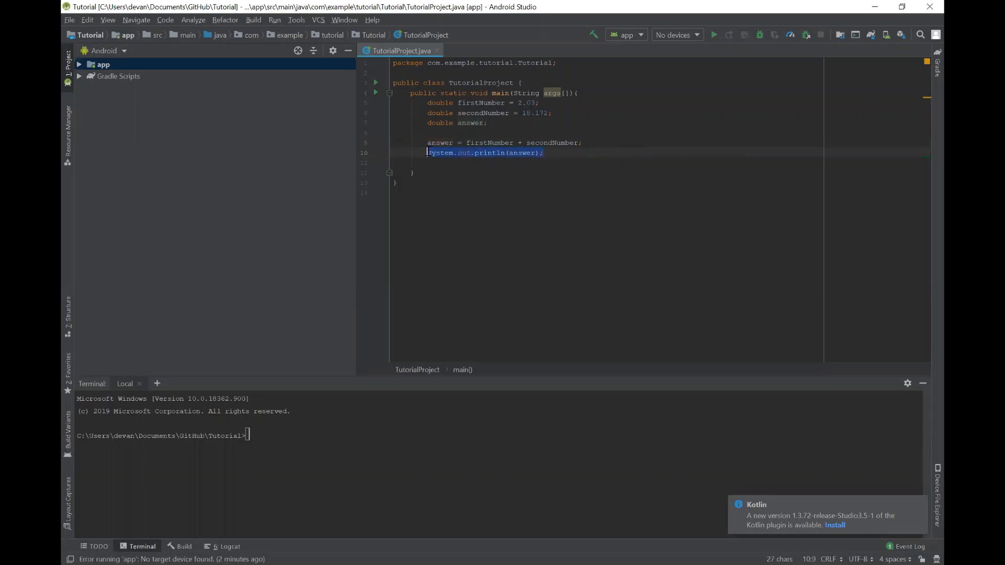
{"action": "left_click", "coordinate": [583, 103]}
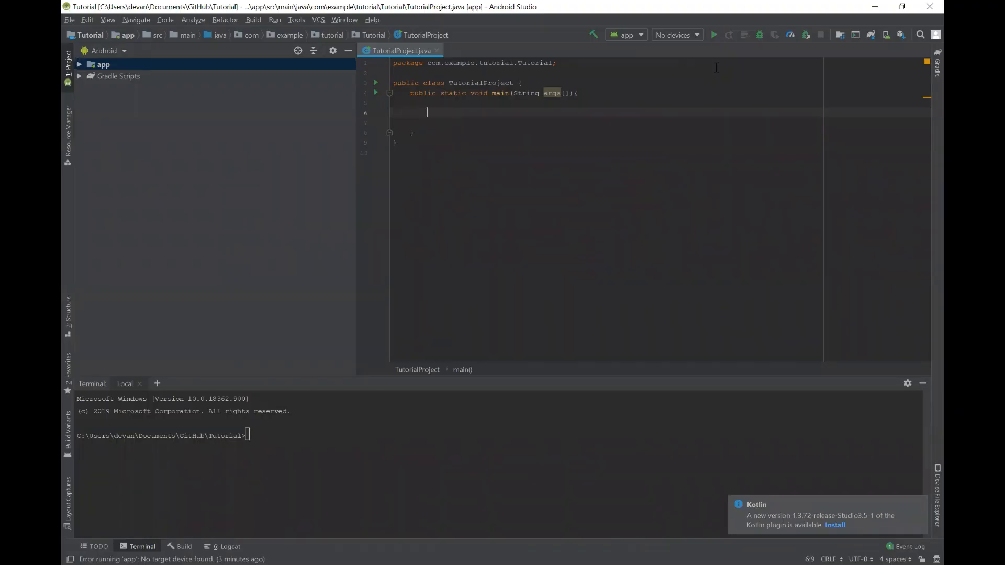
- Declare String string = "Uplift Robotics" inside main
{"action": "type", "text": "s"}
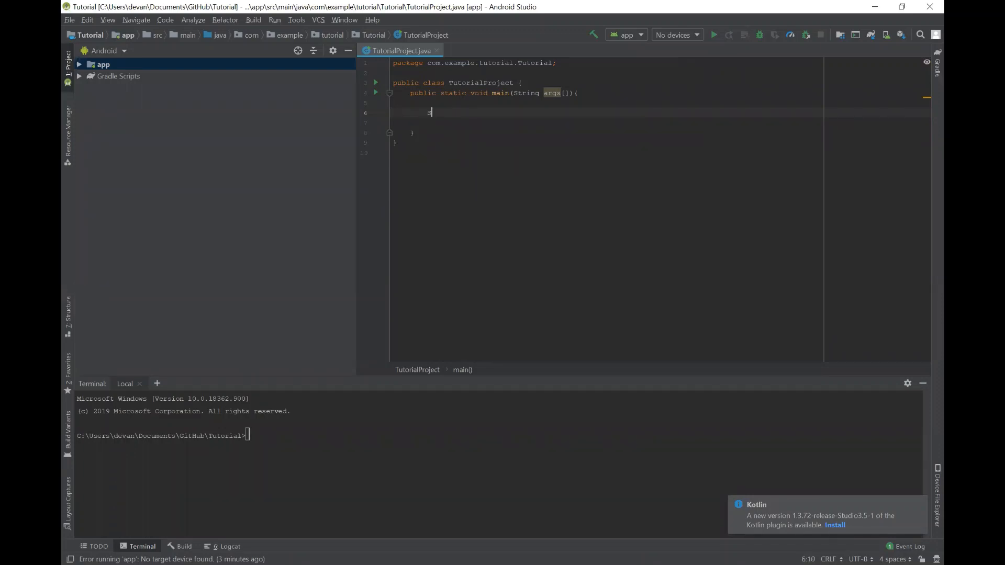
{"action": "type", "text": "tring ="}
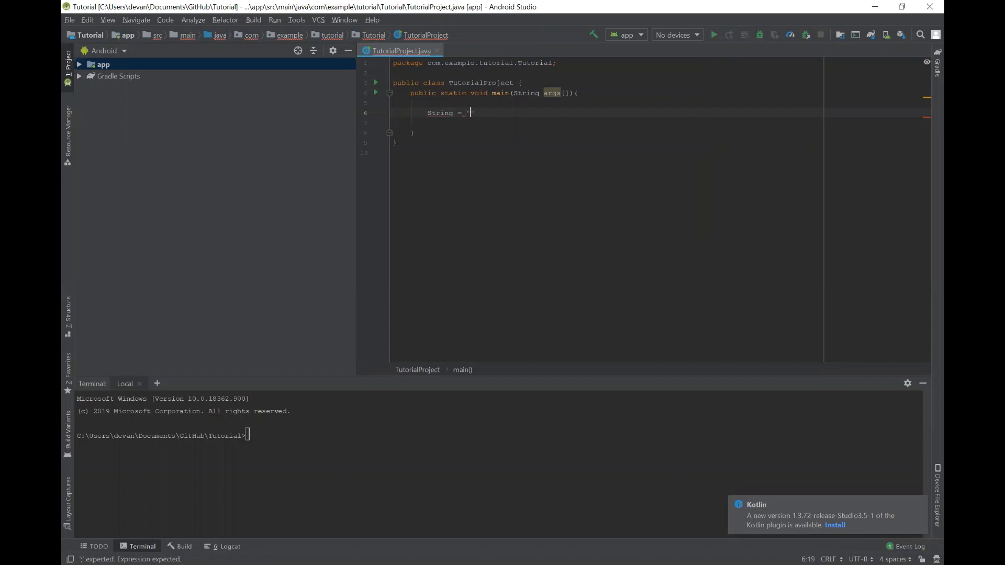
{"action": "type", "text": "\""}
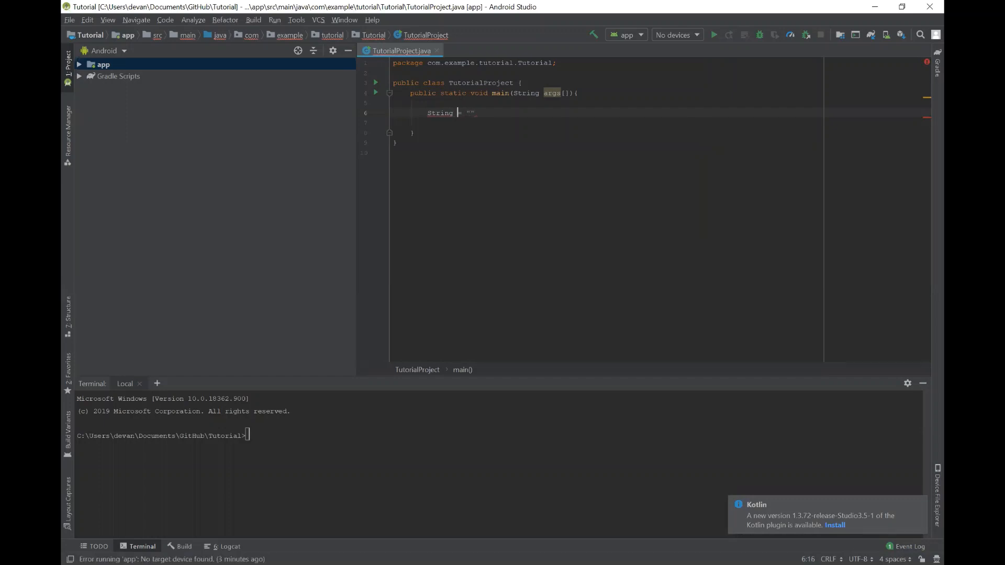
{"action": "type", "text": "str"}
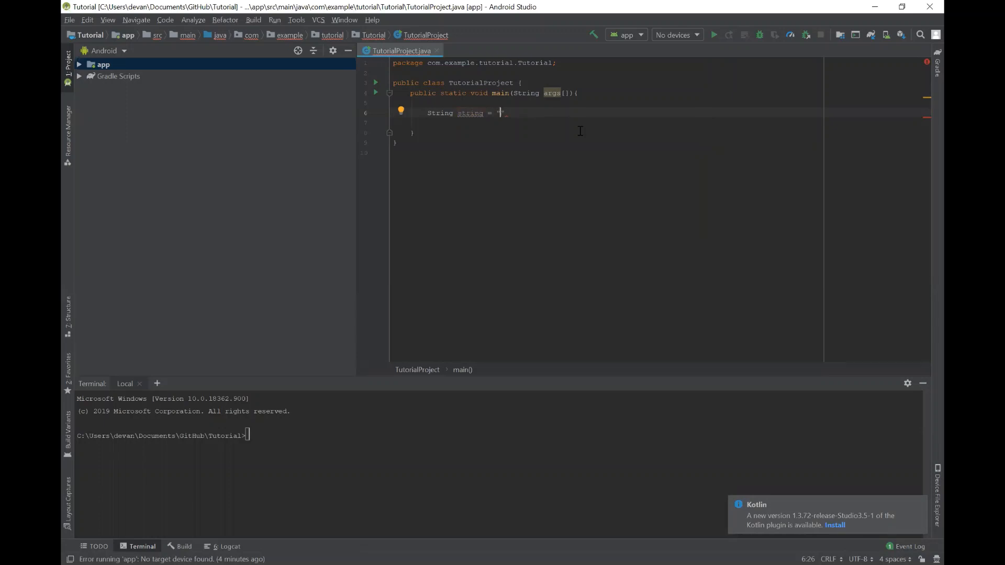
{"action": "type", "text": "H"}
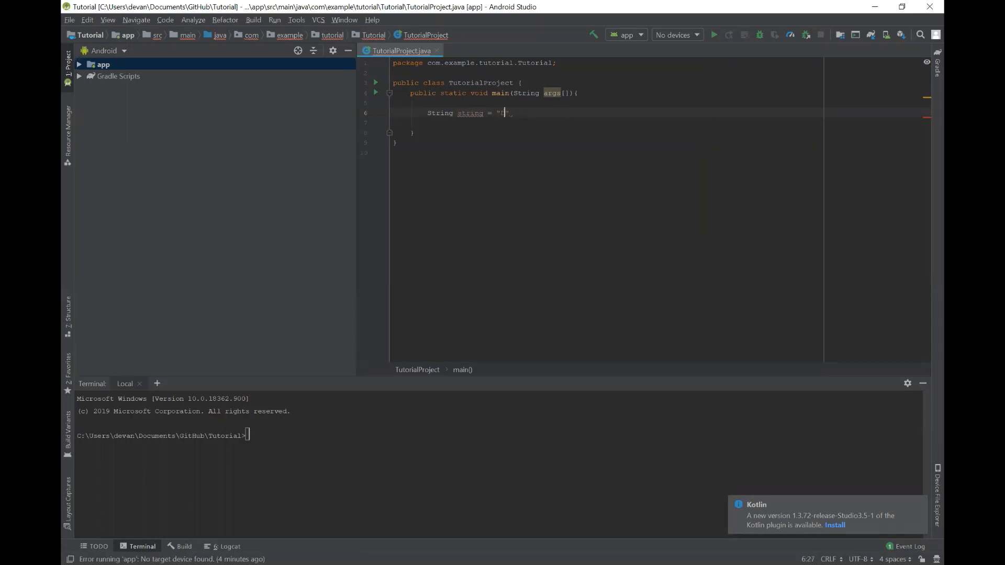
{"action": "type", "text": "Uplift"}
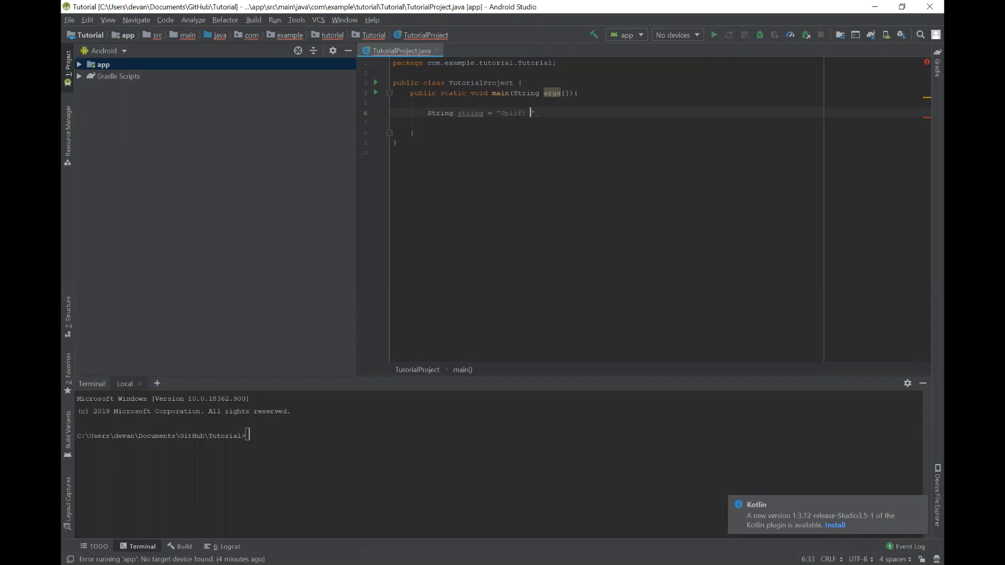
{"action": "type", "text": "Robotics"}
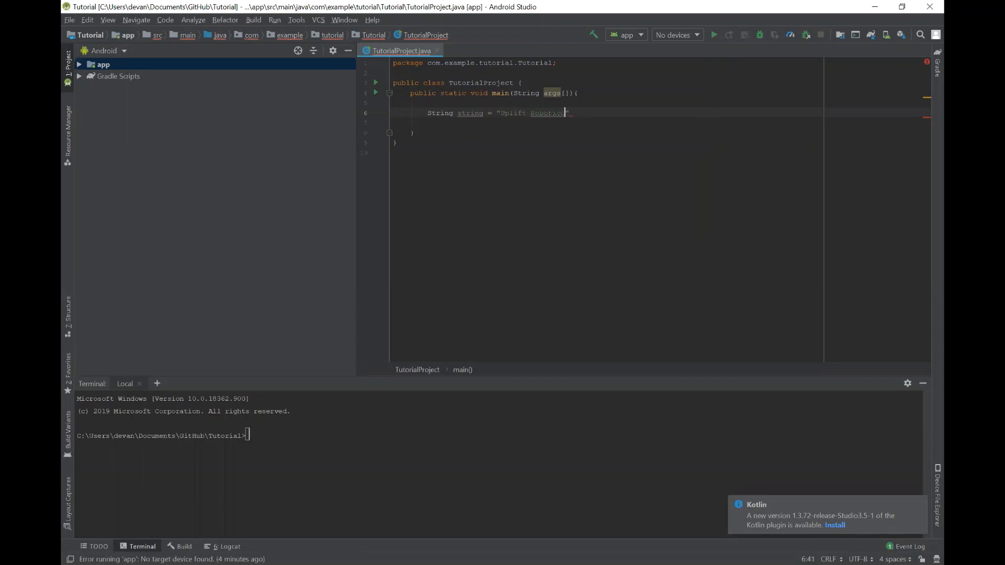
{"action": "type", "text": "\""}
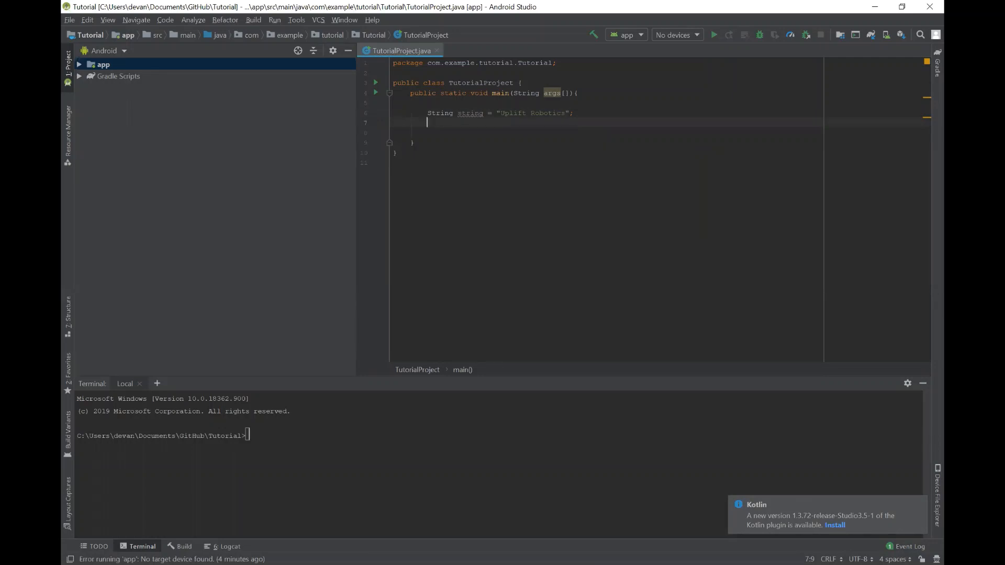
- Print the string with System.out.println(string) on the next line
{"action": "type", "text": "System"}
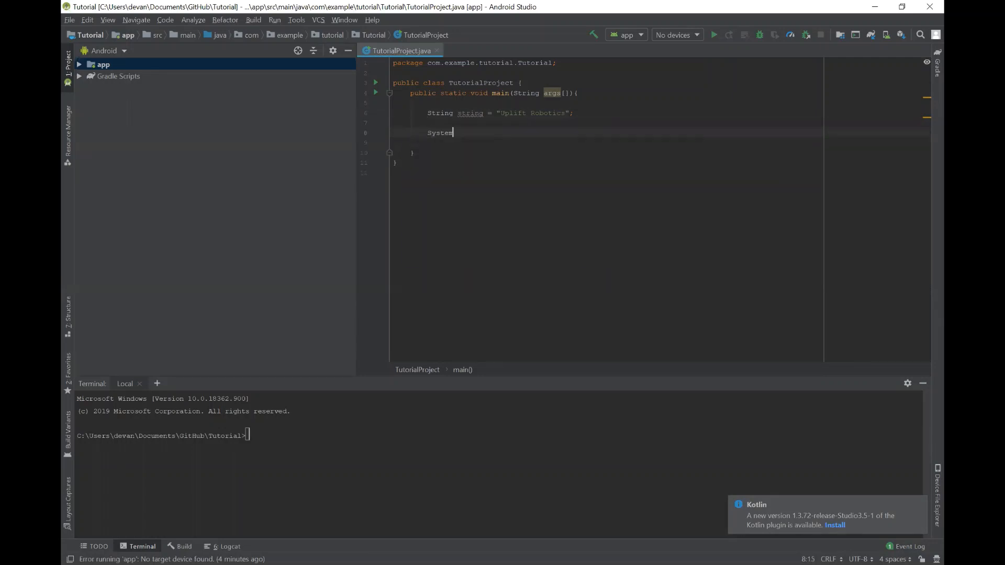
{"action": "type", "text": ".out.println(string);"}
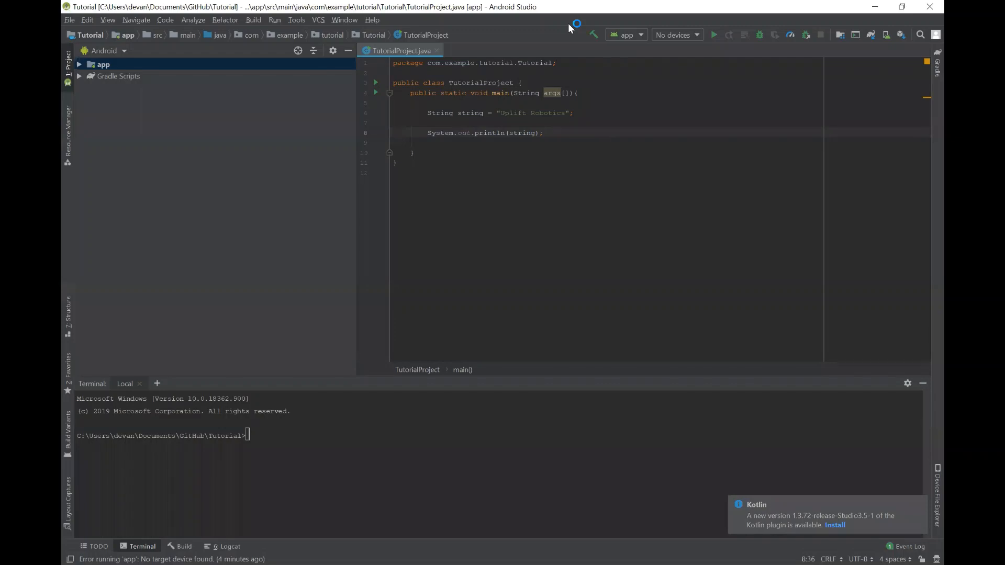
{"action": "mouse_move", "coordinate": [736, 56]}
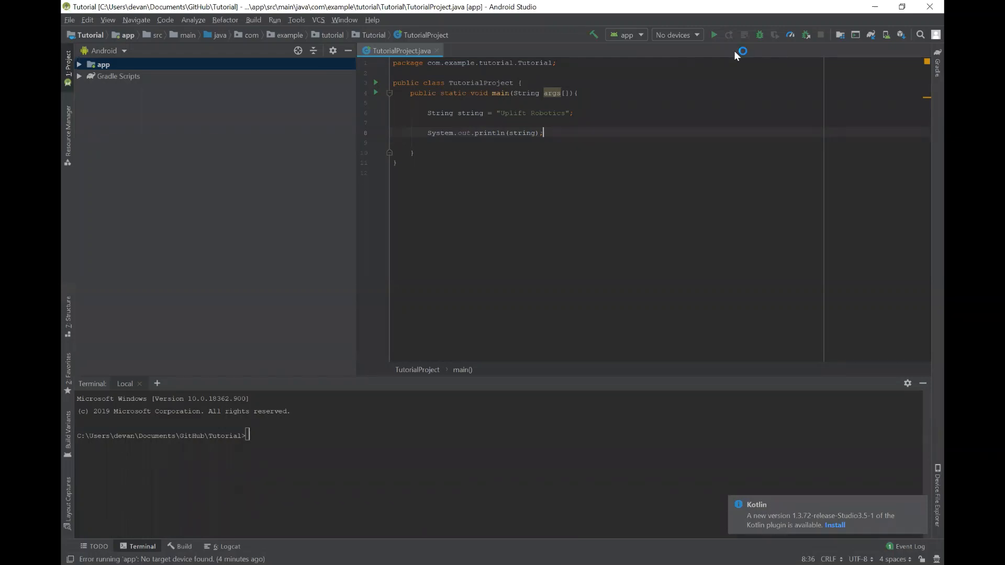